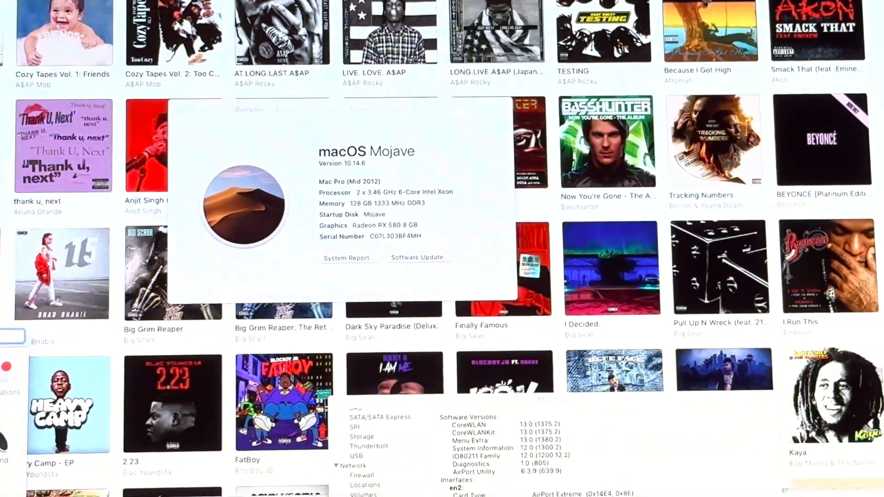
Move System Information lower and open Network > Wi-Fi to show the Broadcom 802.11ac card.
scroll(down, 3)
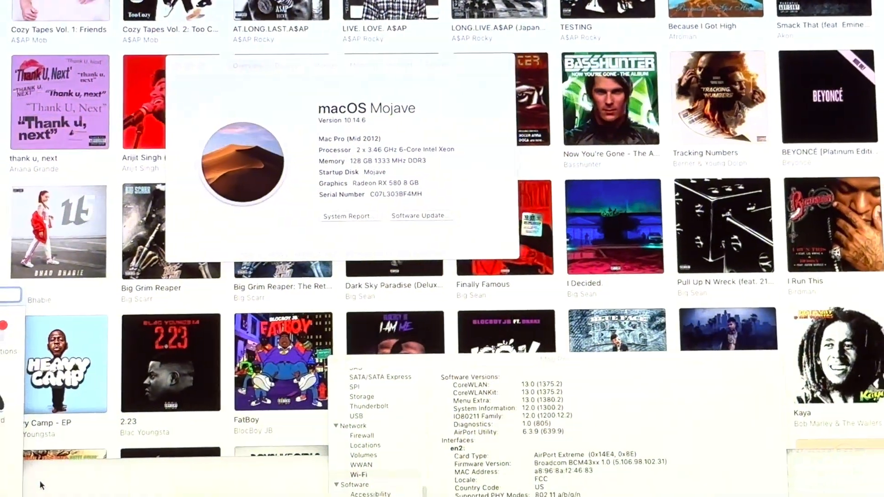
scroll(down, 3)
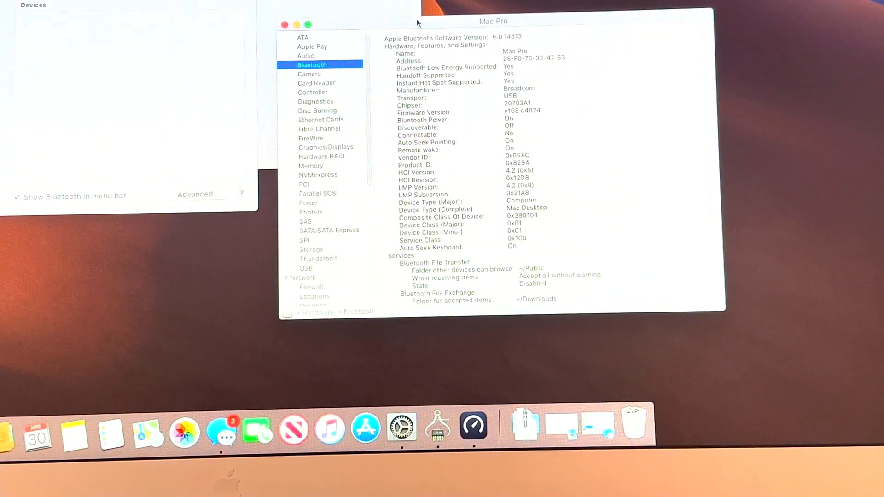
drag(493, 21, 441, 51)
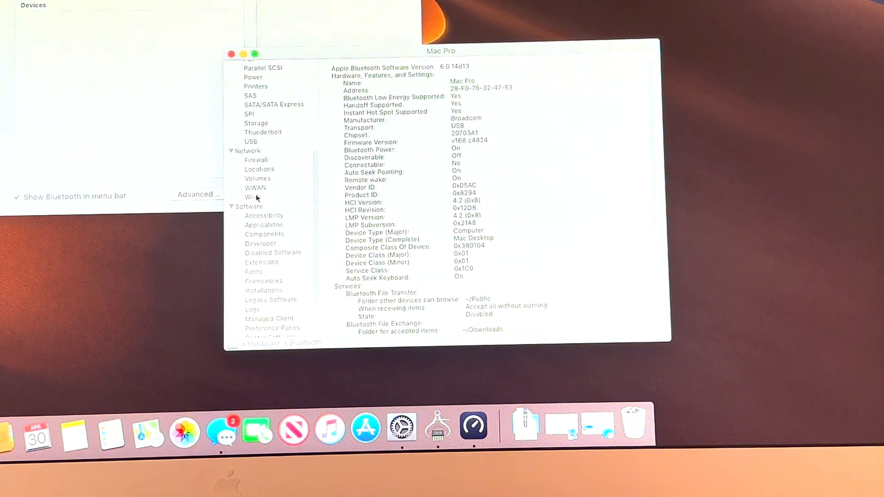
click(253, 196)
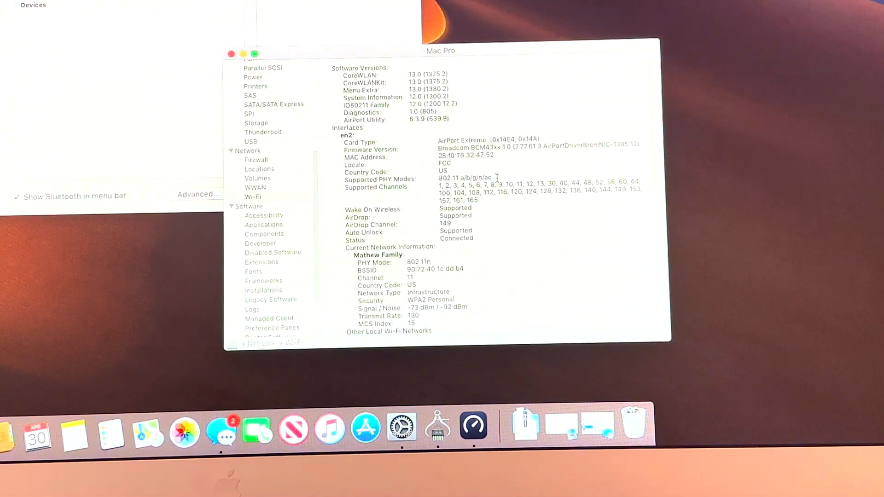
scroll(down, 3)
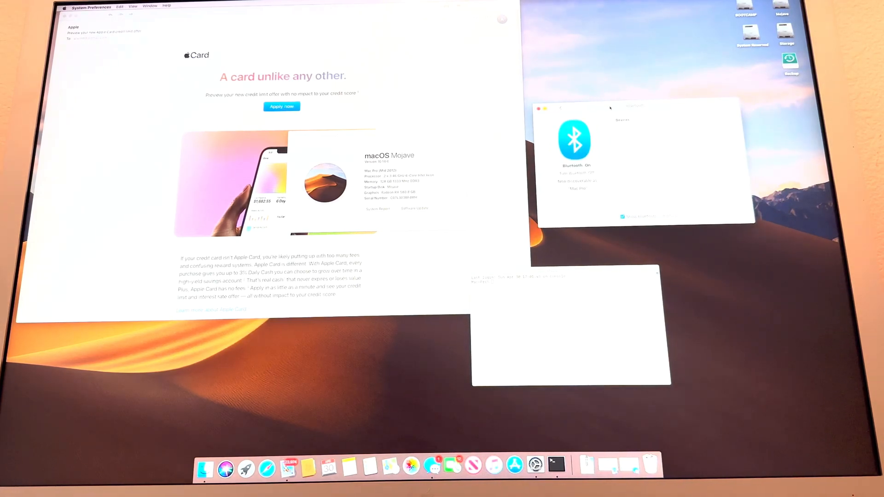
Focus the Bluetooth preferences and cancel the other Mac's connection request.
click(247, 468)
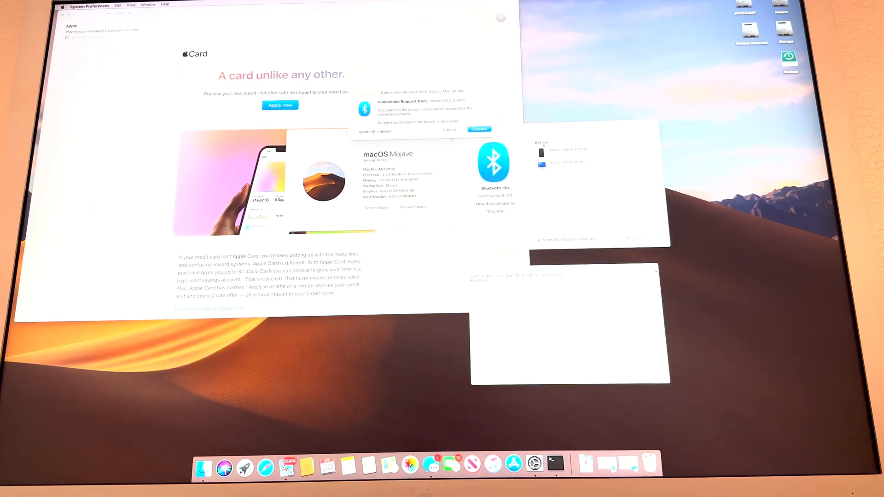
click(479, 129)
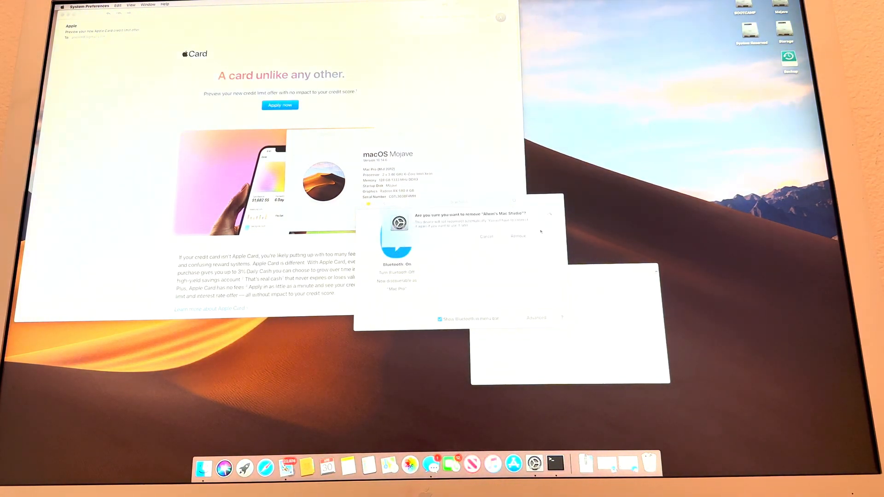
Confirm removal of the Mac Studio from the paired Bluetooth devices.
click(487, 236)
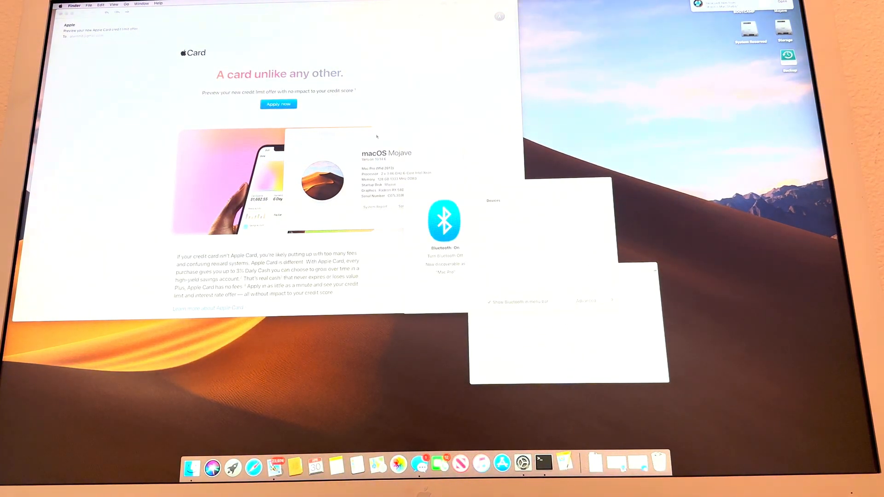
Switch over to Windows, showing Device Manager and the BootCamp Drivers folder.
click(565, 464)
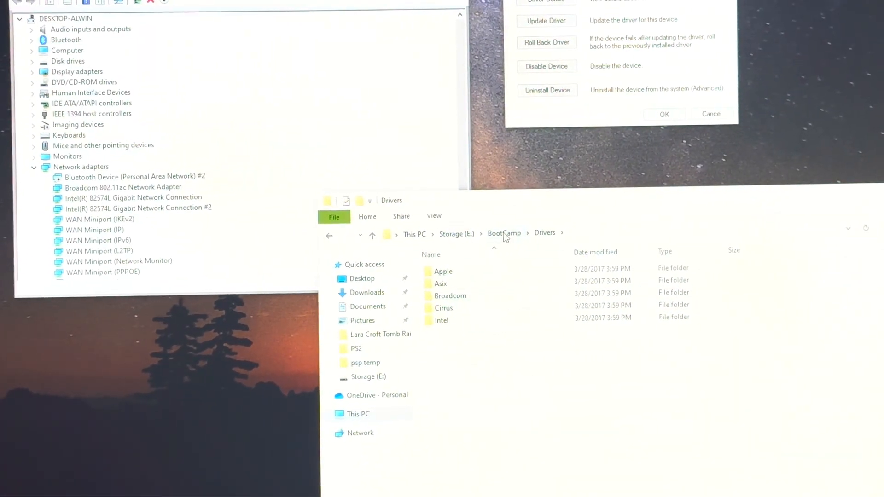
Browse BootCamp\Drivers\Broadcom and select the BroadcomWirelessWin8x64 driver file.
click(443, 272)
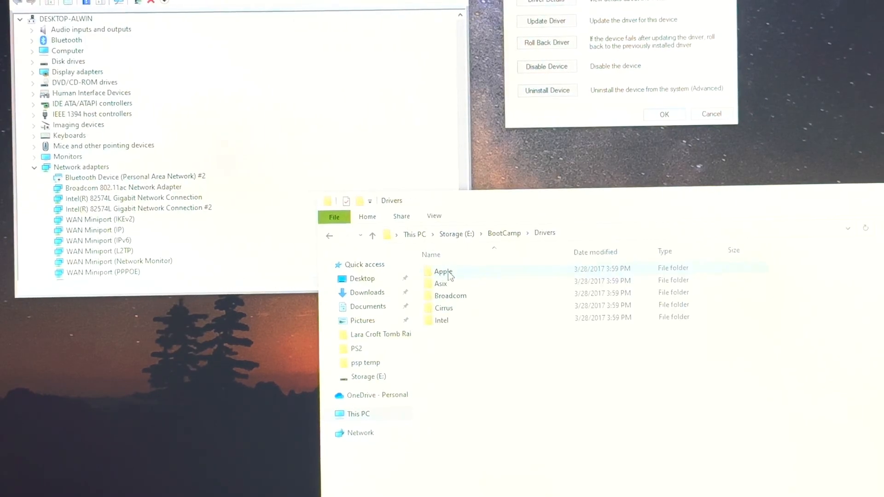
double_click(450, 296)
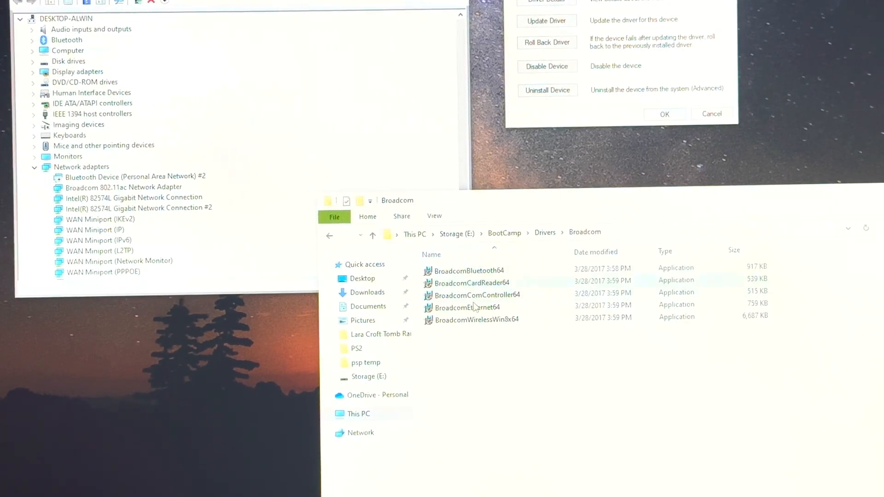
click(468, 270)
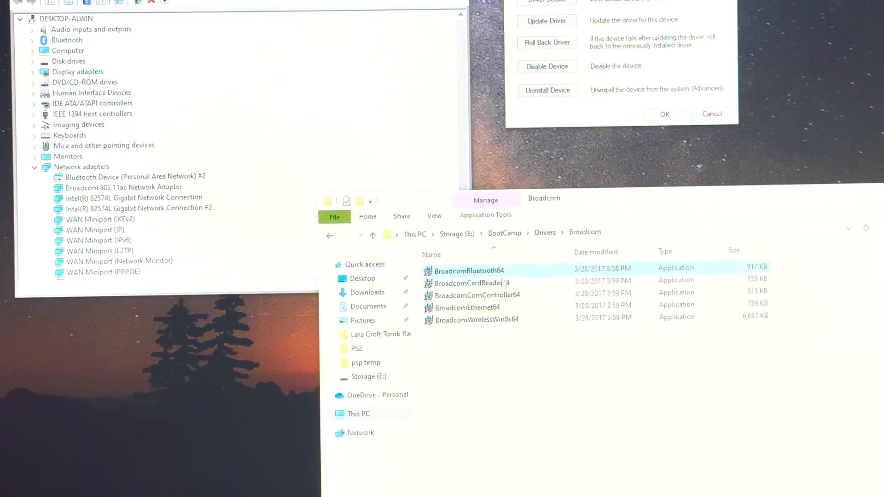
click(474, 320)
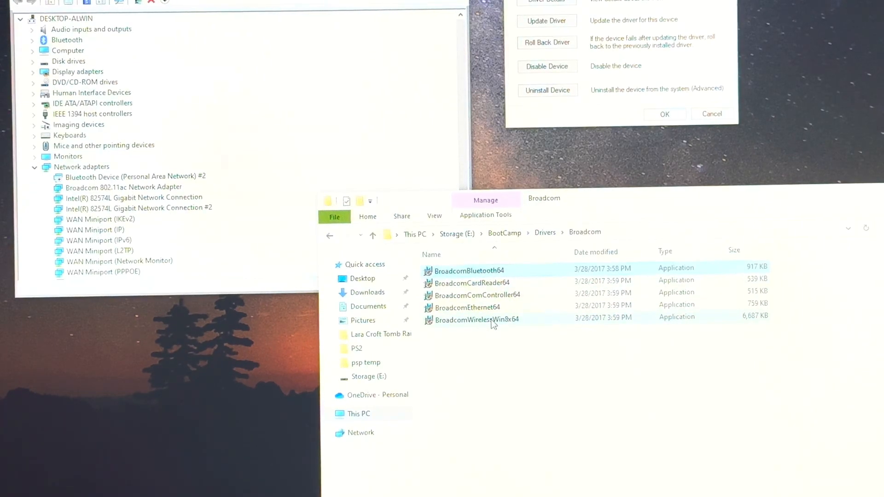
click(476, 319)
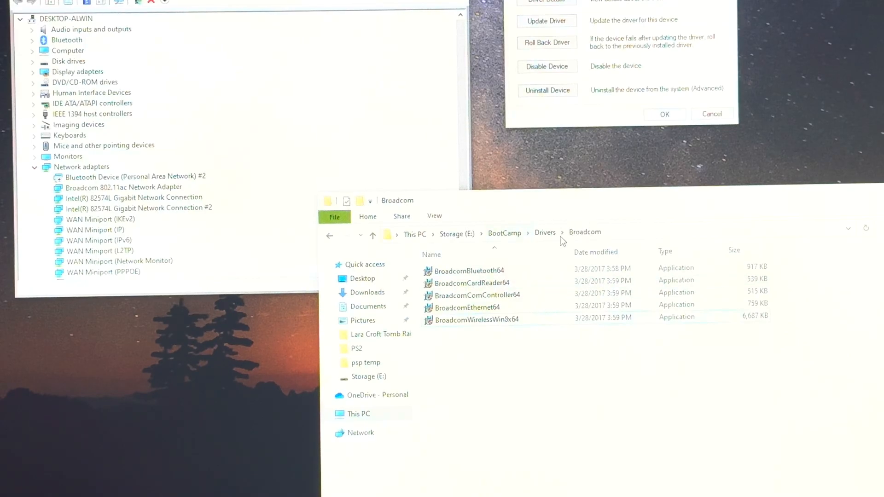
click(475, 319)
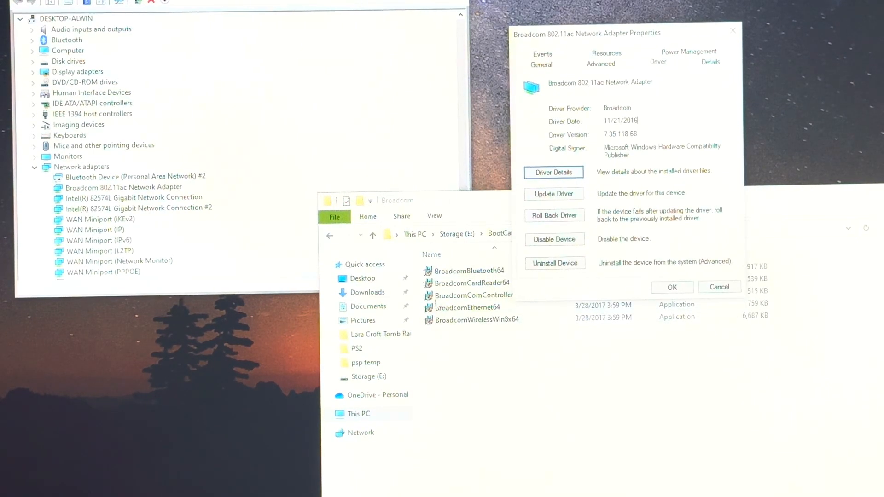
Open the Advanced tab of the Broadcom 802.11ac Network Adapter Properties.
click(474, 320)
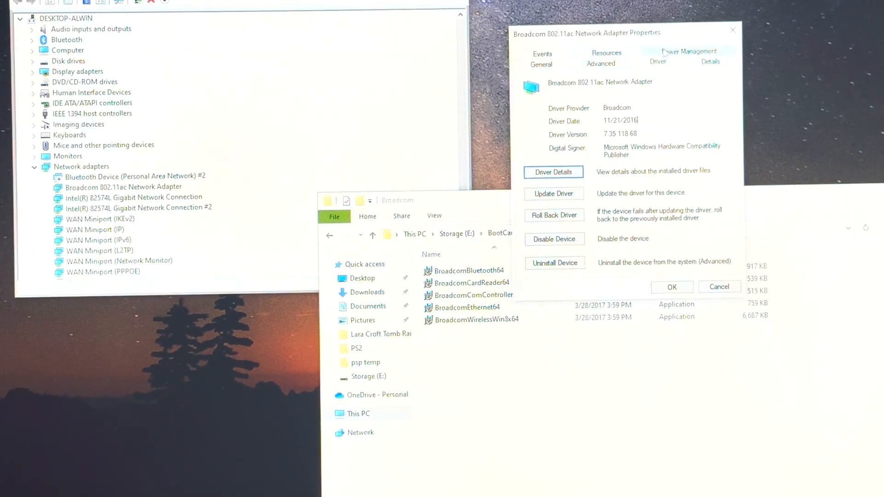
click(542, 54)
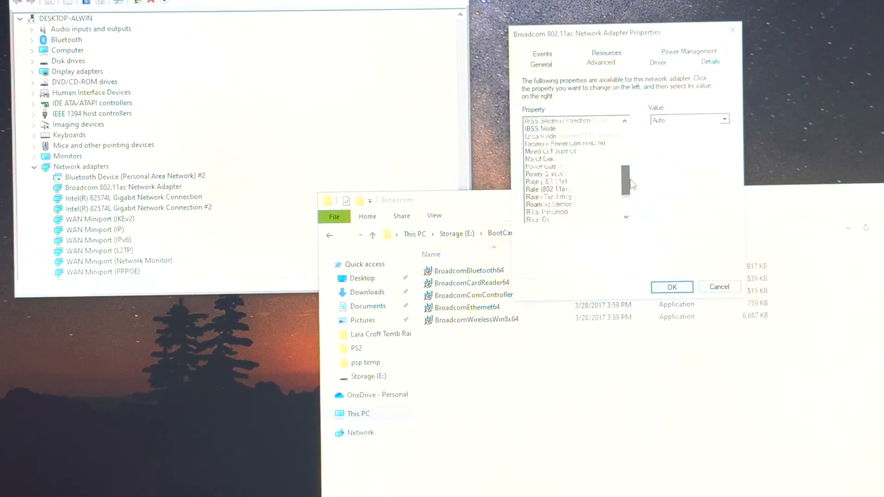
Set Power Output to 25% and check the General tab shows the device working properly.
scroll(down, 3)
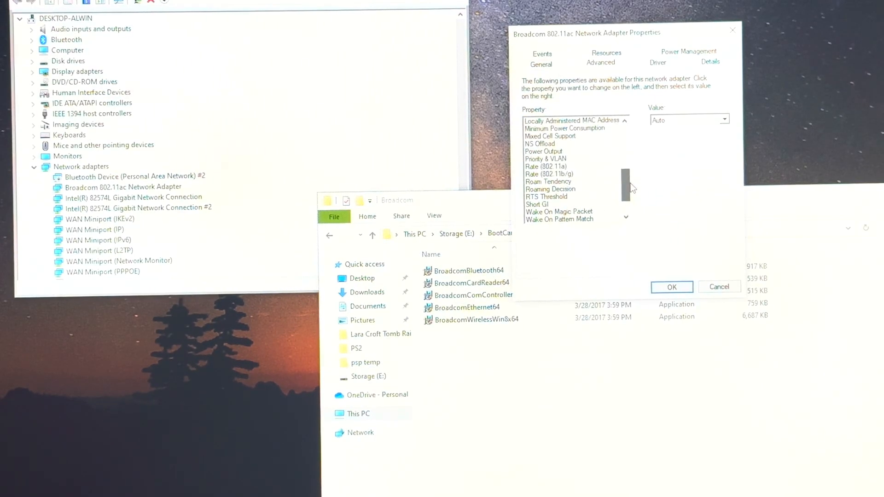
click(543, 151)
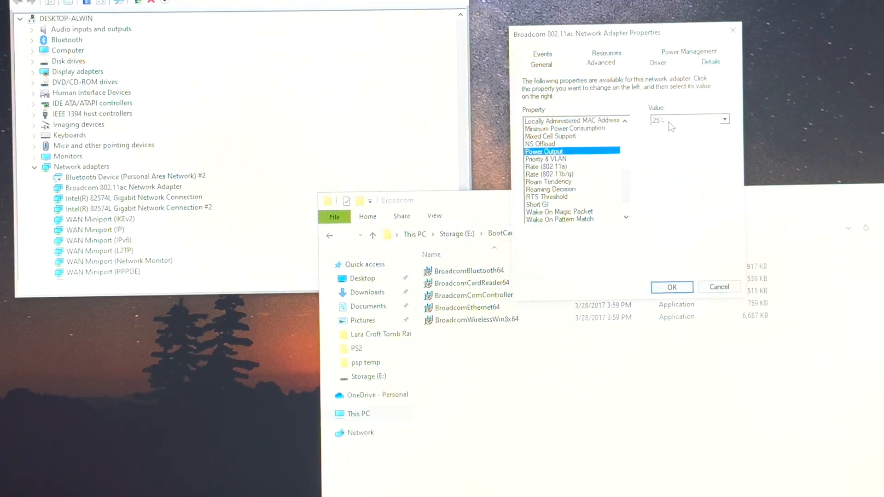
click(726, 119)
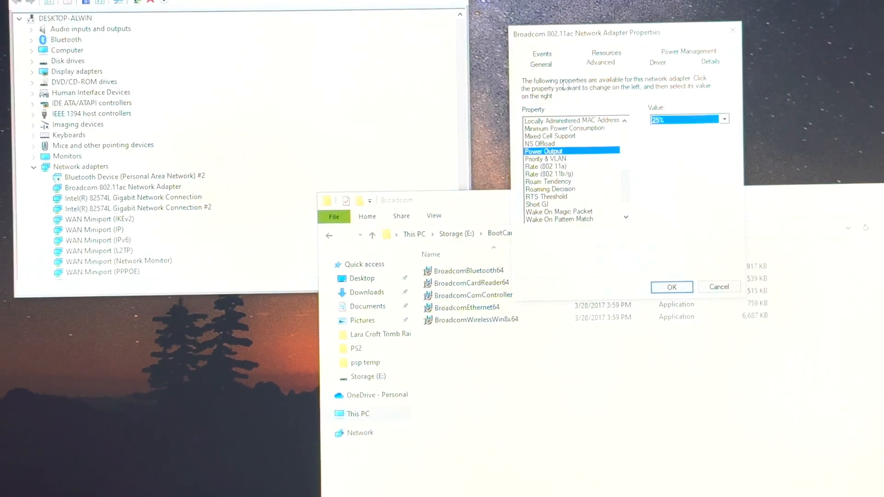
click(540, 63)
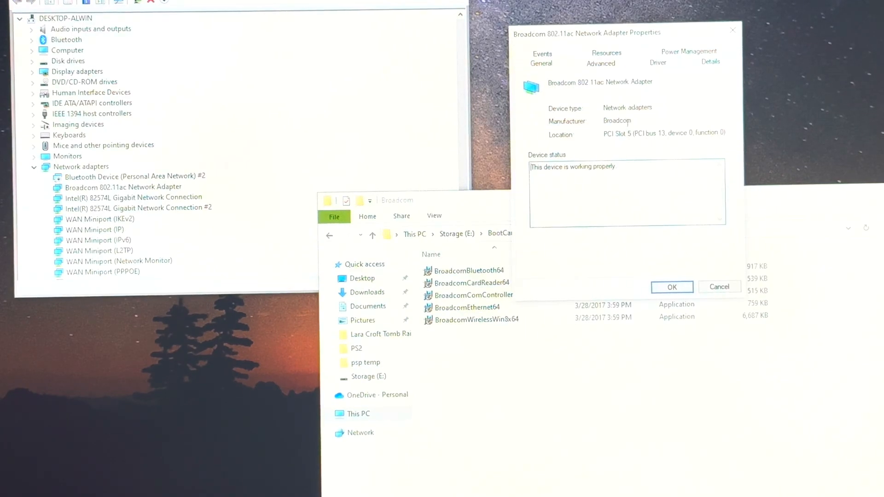
mouse_move(733, 30)
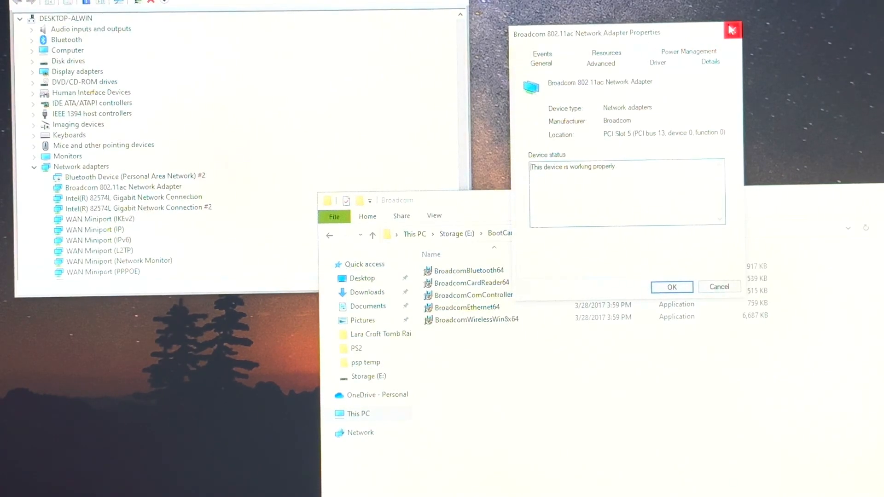